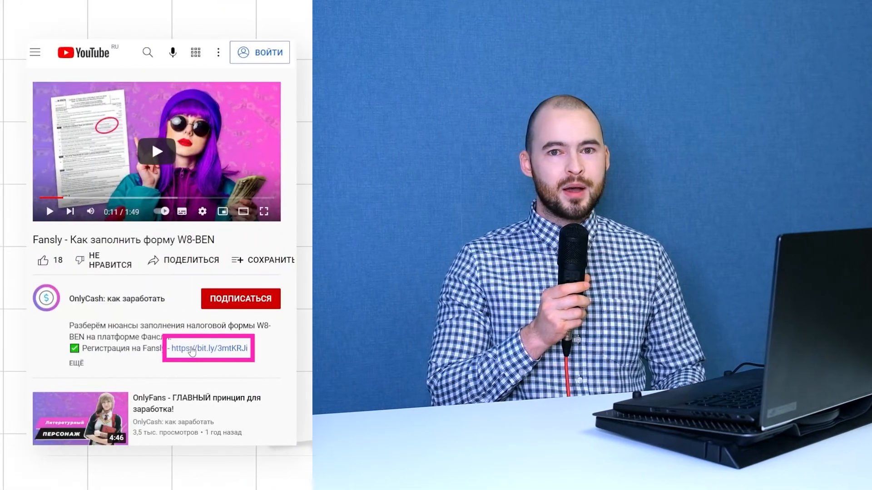
Follow the description's bit.ly Fansly link and log in to reach the Verified User Application
{"action": "left_click", "coordinate": [208, 349]}
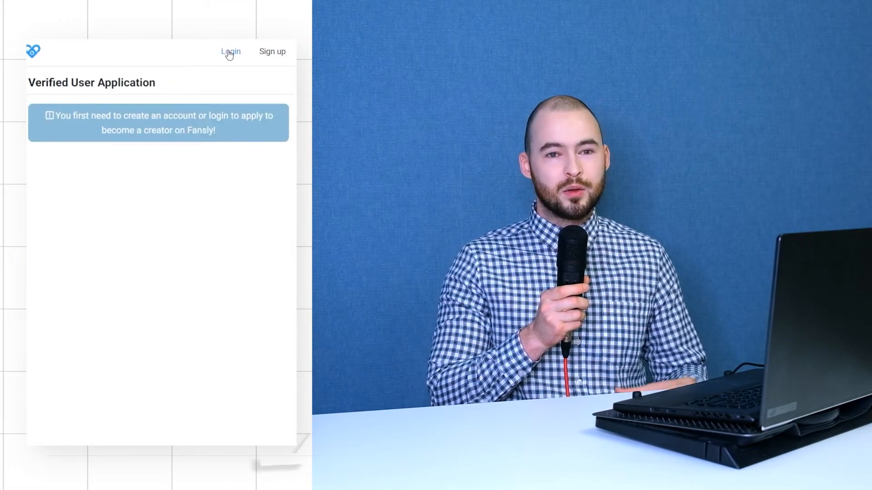
{"action": "left_click", "coordinate": [229, 51]}
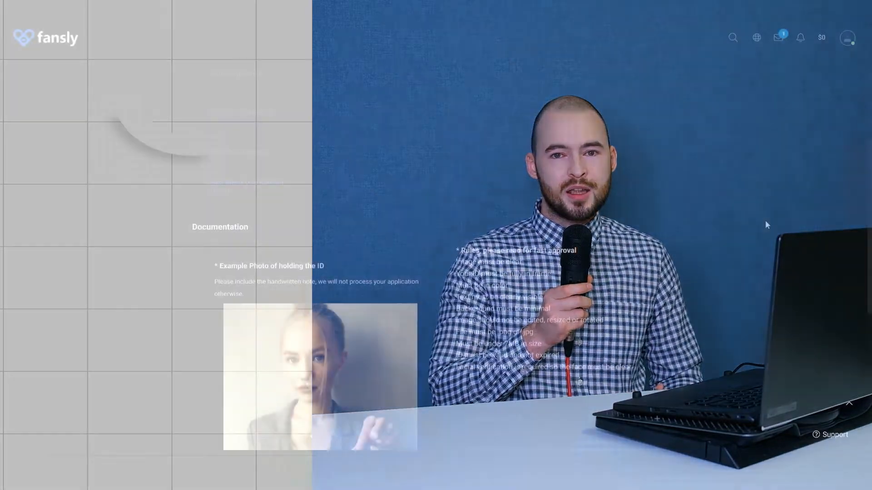